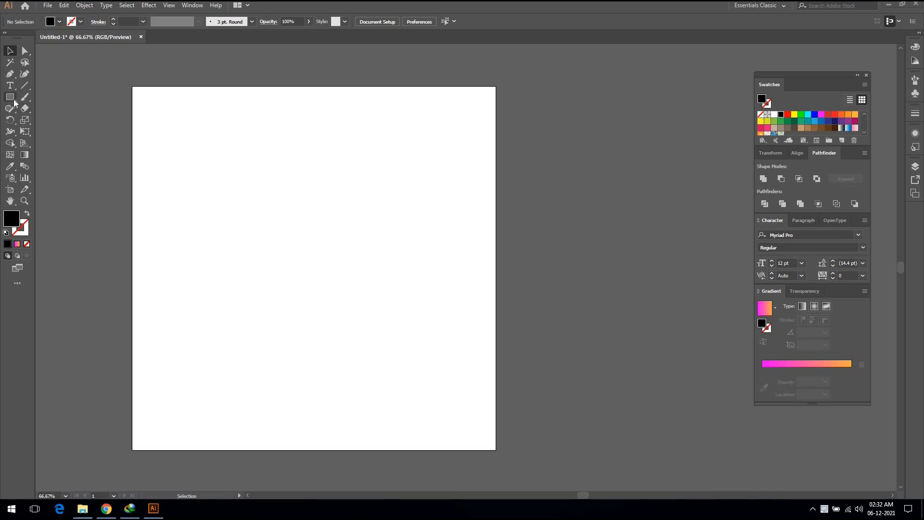
- Draw one tall thin black bar on the artboard
left_click(9, 96)
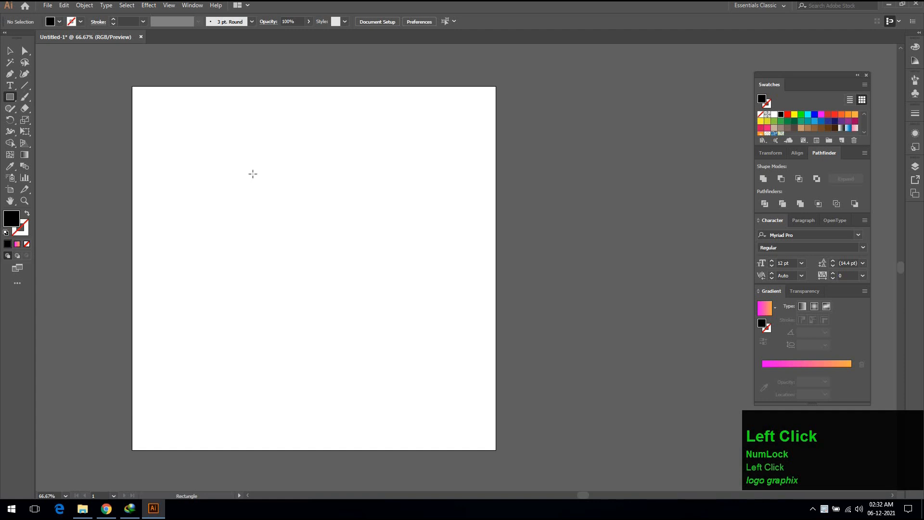
left_click_drag(252, 167, 264, 338)
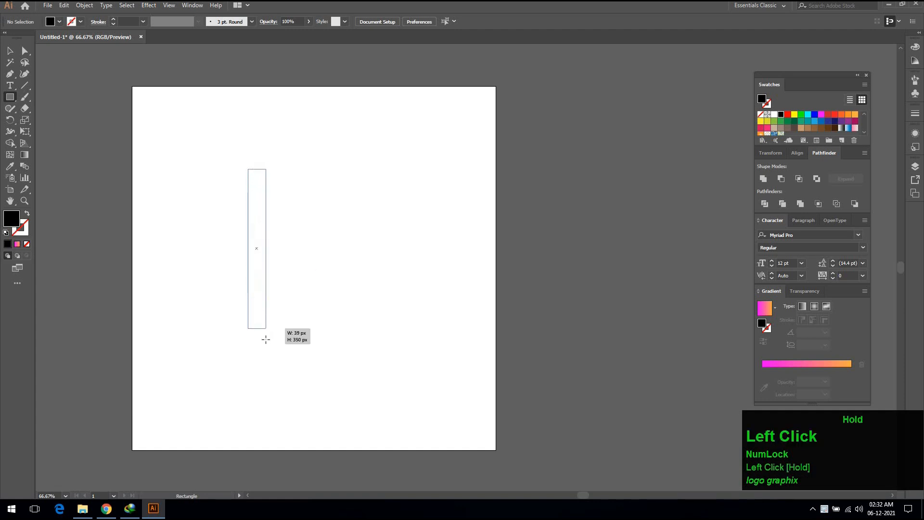
left_click_drag(256, 168, 256, 345)
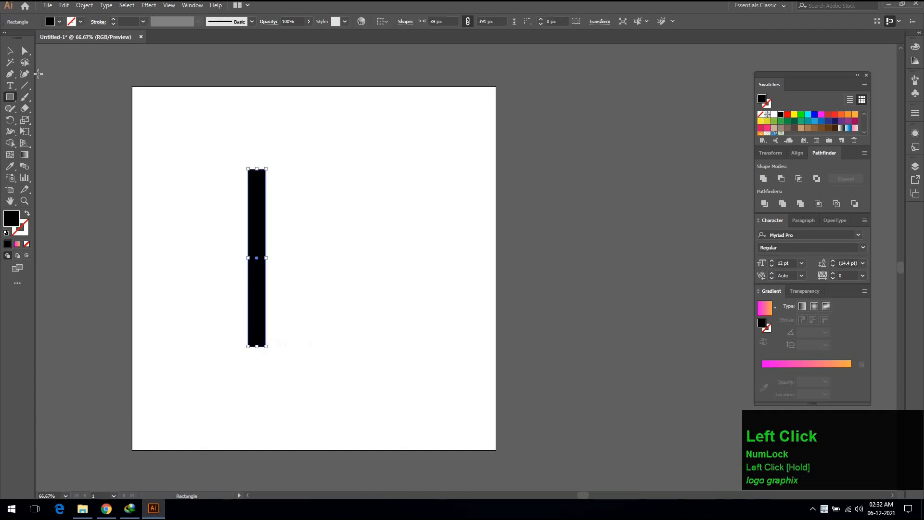
left_click(10, 51)
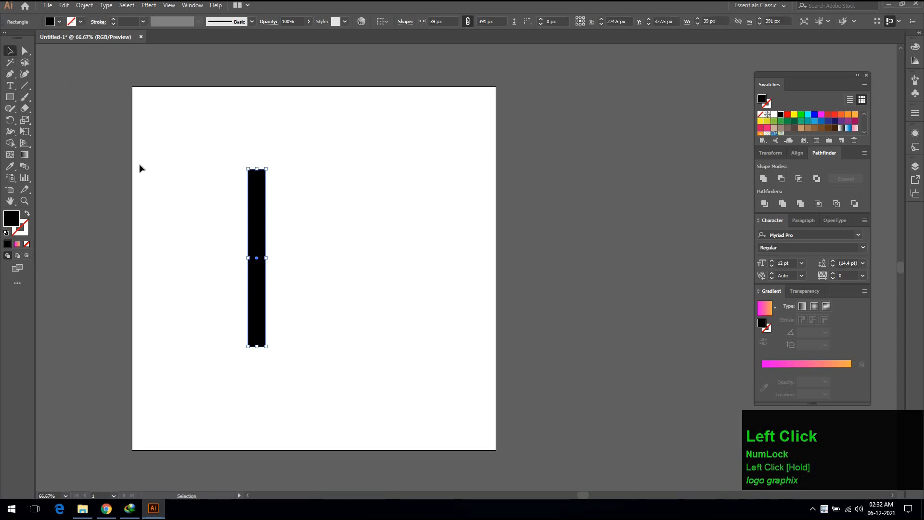
mouse_move(259, 221)
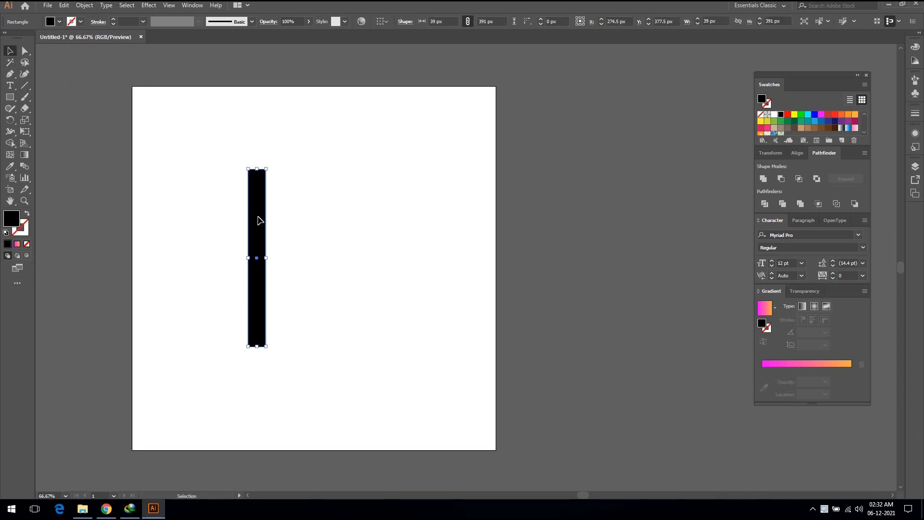
- Duplicate the bar sideways into a row of evenly spaced copies using repeat (Ctrl+D)
left_click_drag(256, 258, 261, 258)
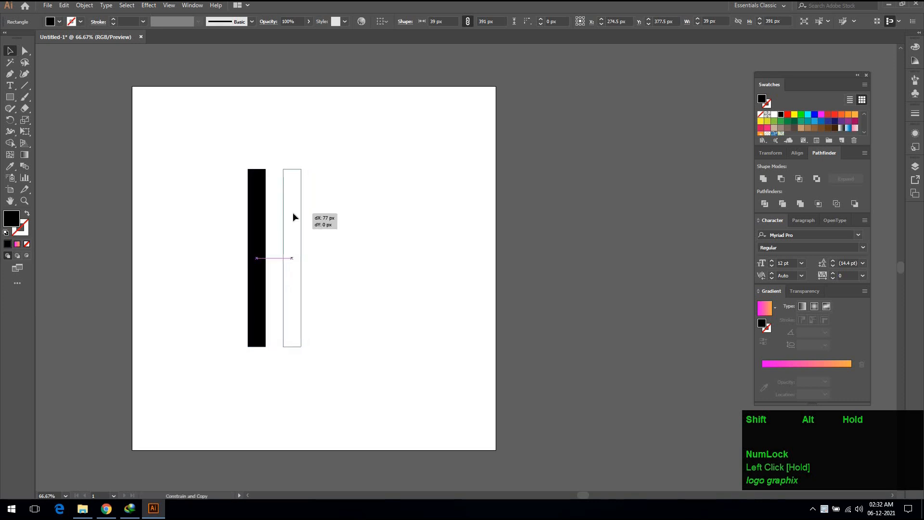
left_click(290, 258)
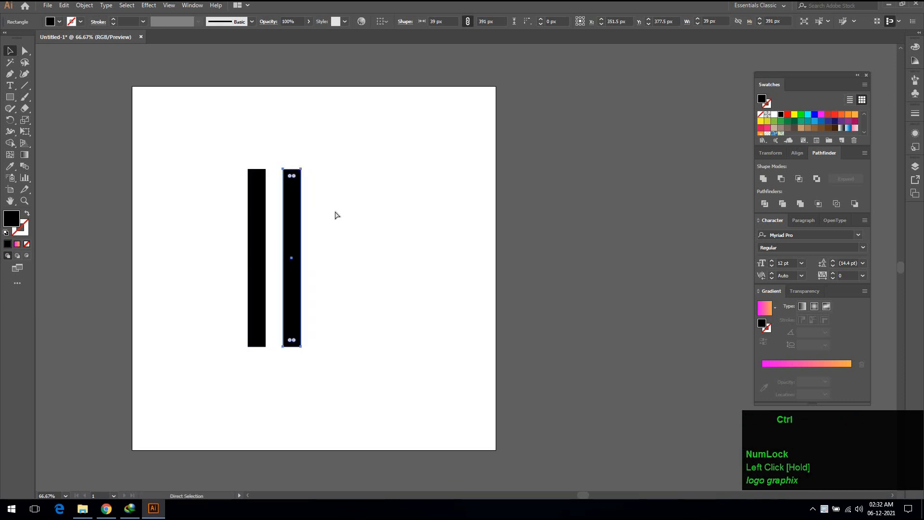
key("ctrl+d")
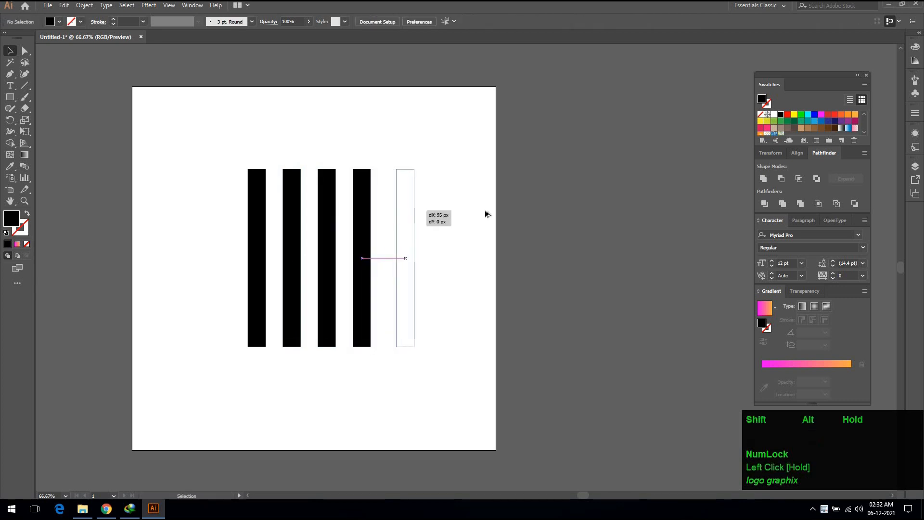
left_click_drag(405, 258, 535, 258)
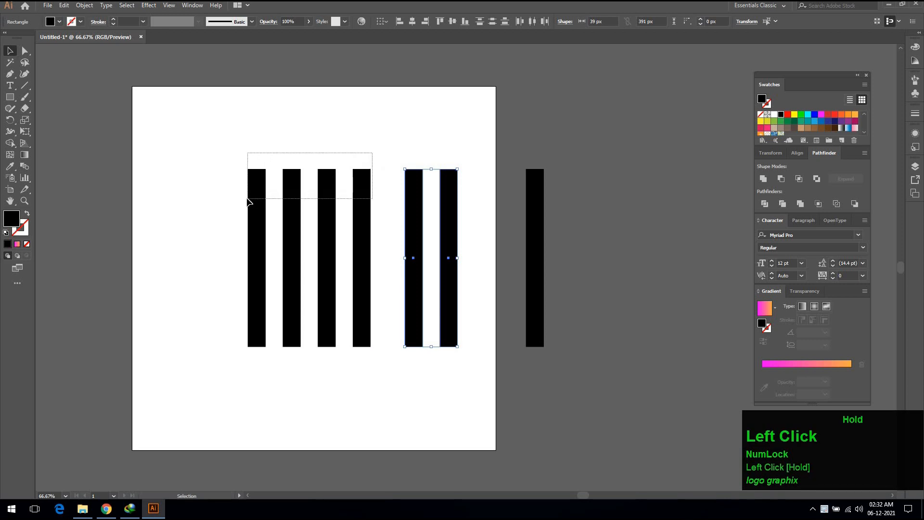
- Group two bars, turn the group horizontal across the vertical bars and align it
right_click(264, 248)
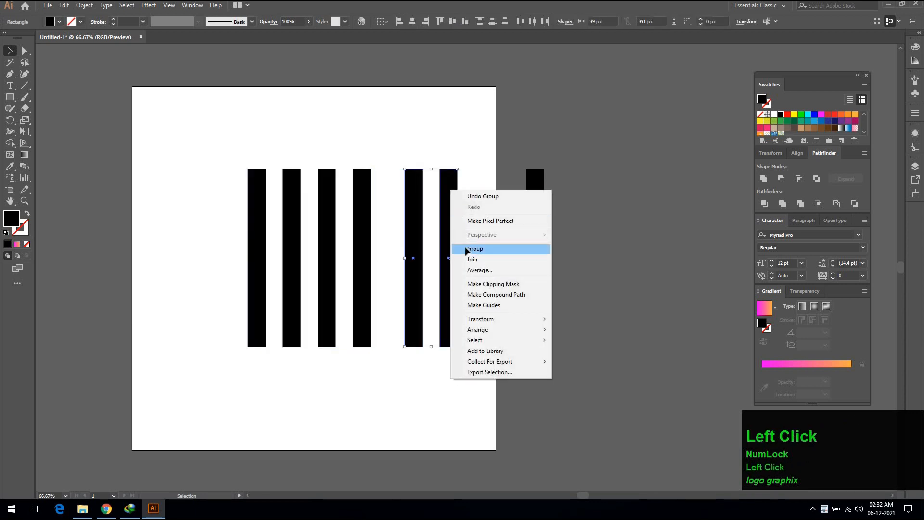
left_click(475, 248)
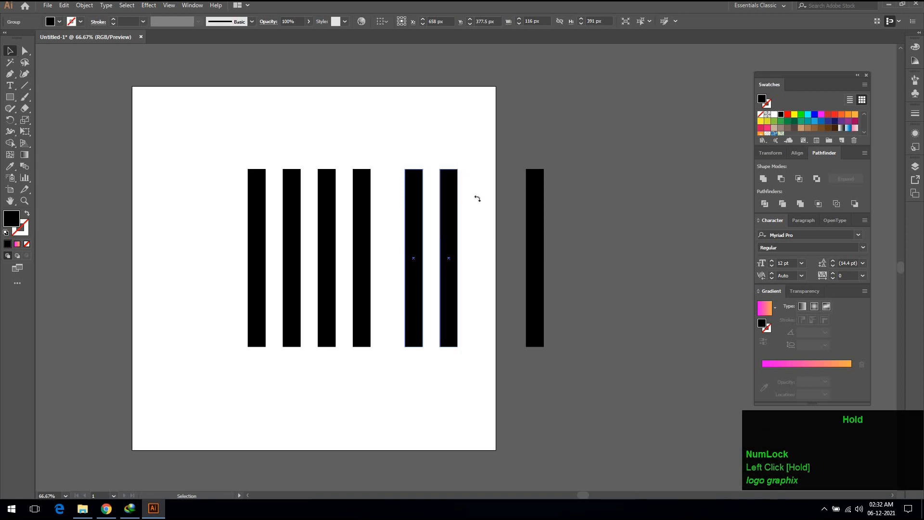
left_click_drag(478, 198, 501, 247)
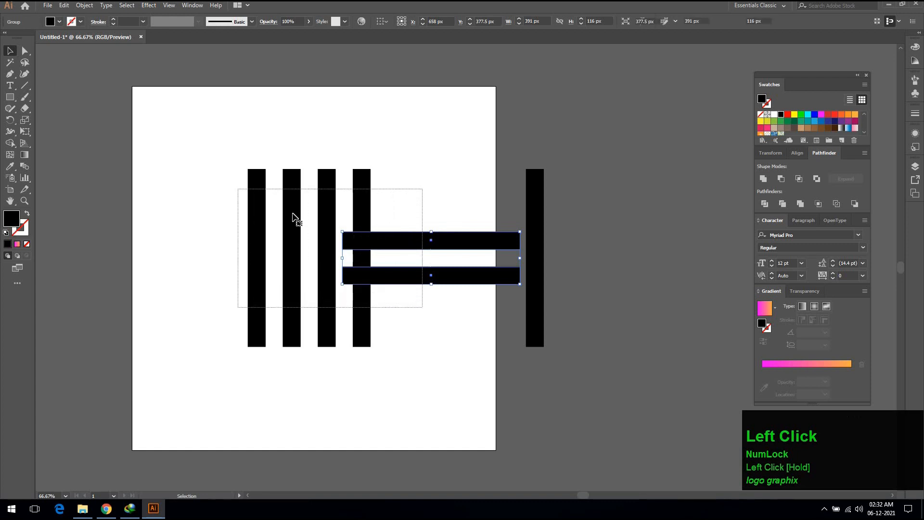
left_click(412, 21)
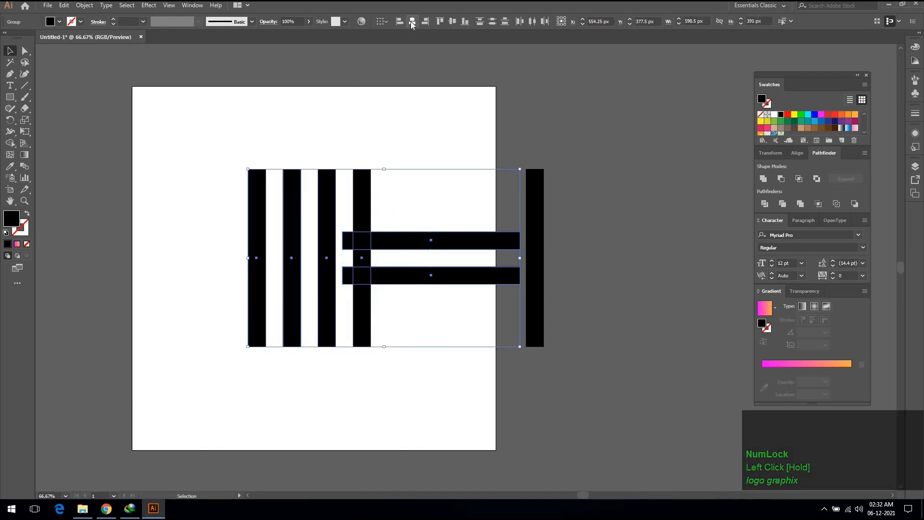
- Merge the crossings into green L-pieces and delete the leftover upper bars and black squares
left_click(412, 22)
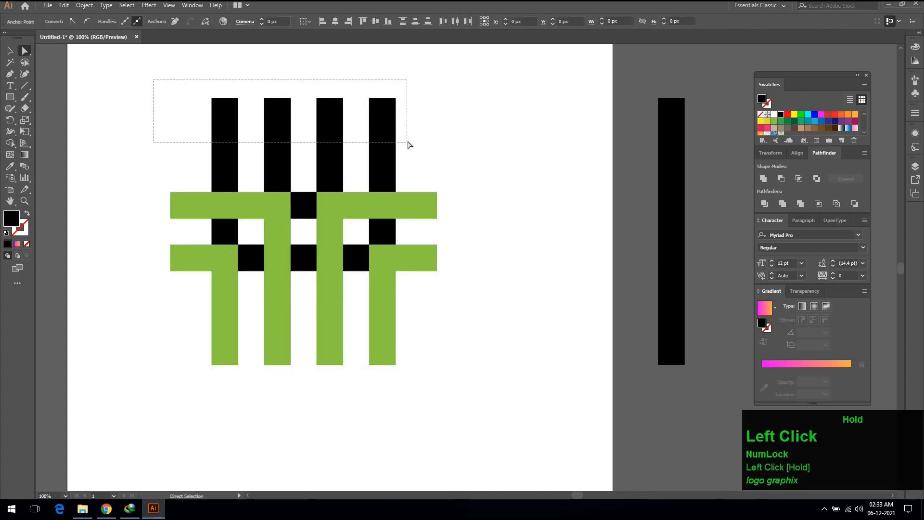
key("Delete")
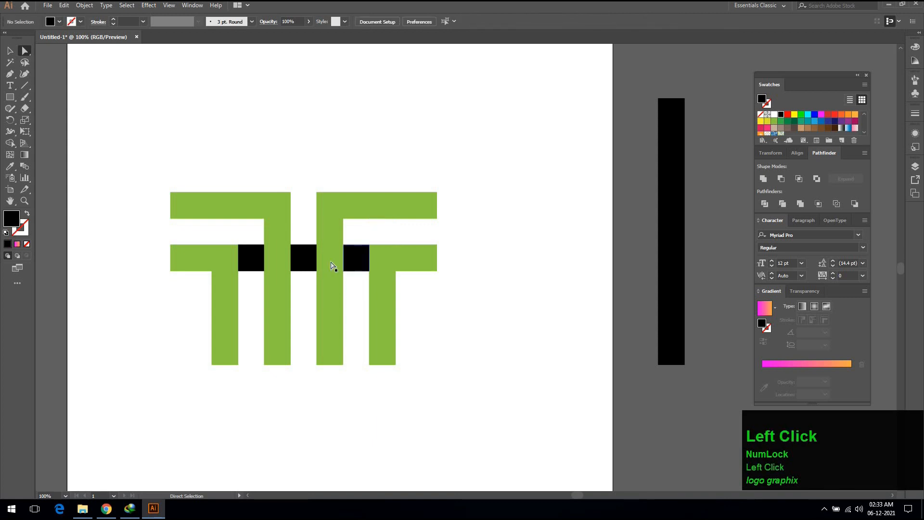
key("Delete")
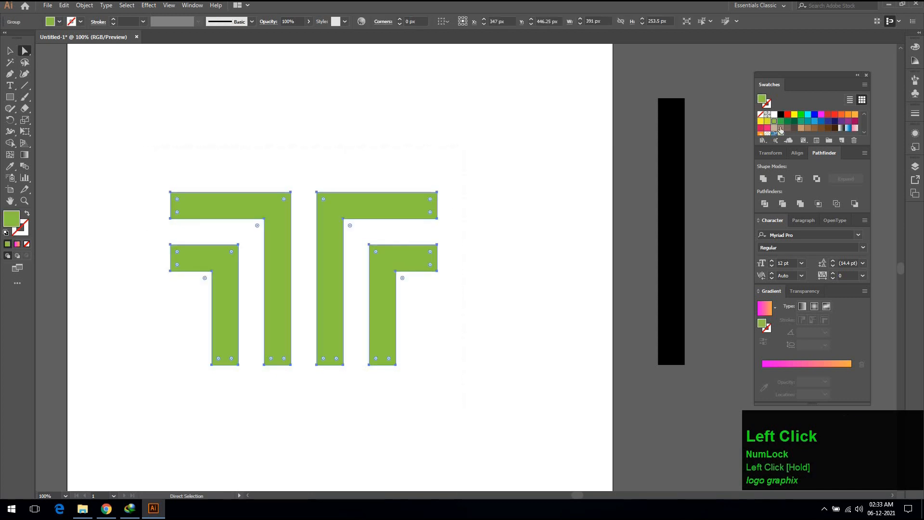
- Fill the L-pieces black and place tall bars at the left and right edges
left_click(779, 115)
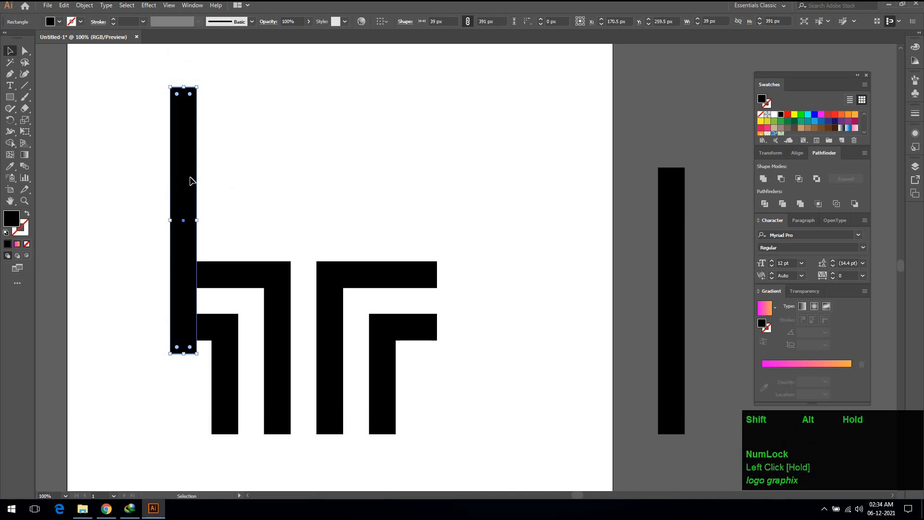
left_click_drag(183, 220, 407, 220)
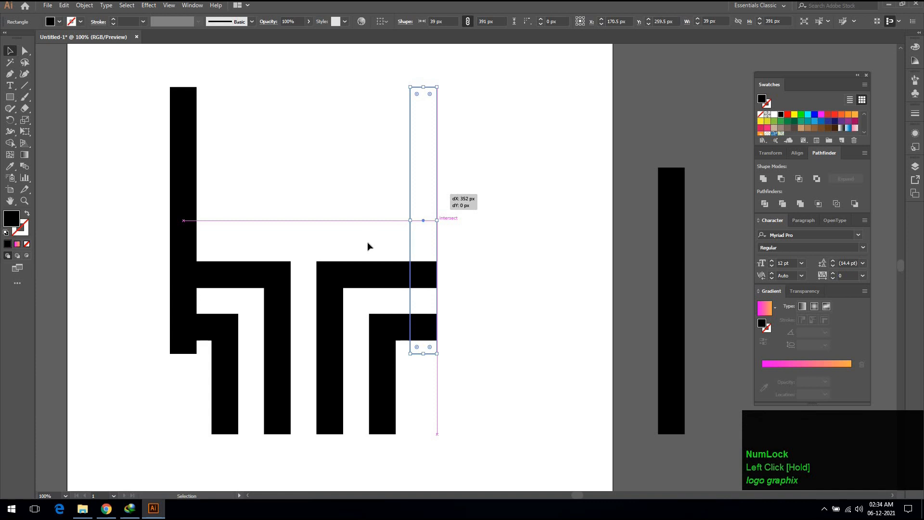
scroll("down", 3)
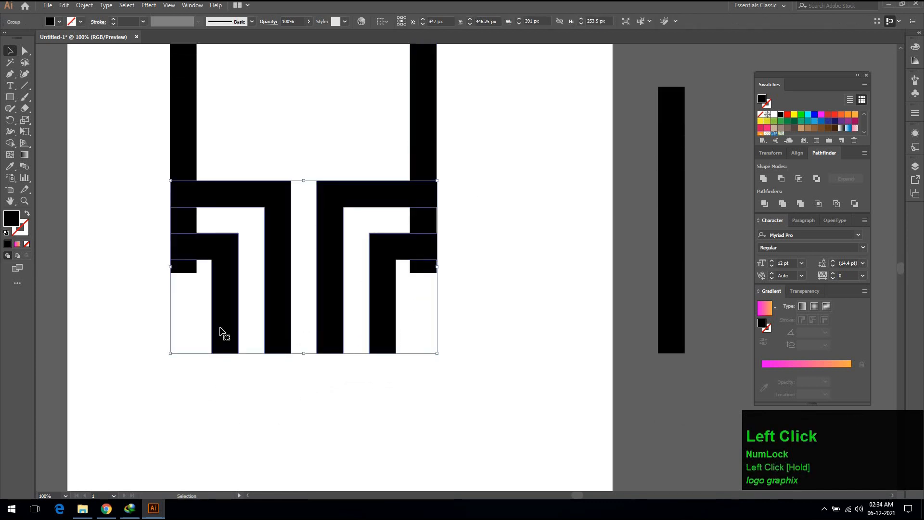
right_click(222, 333)
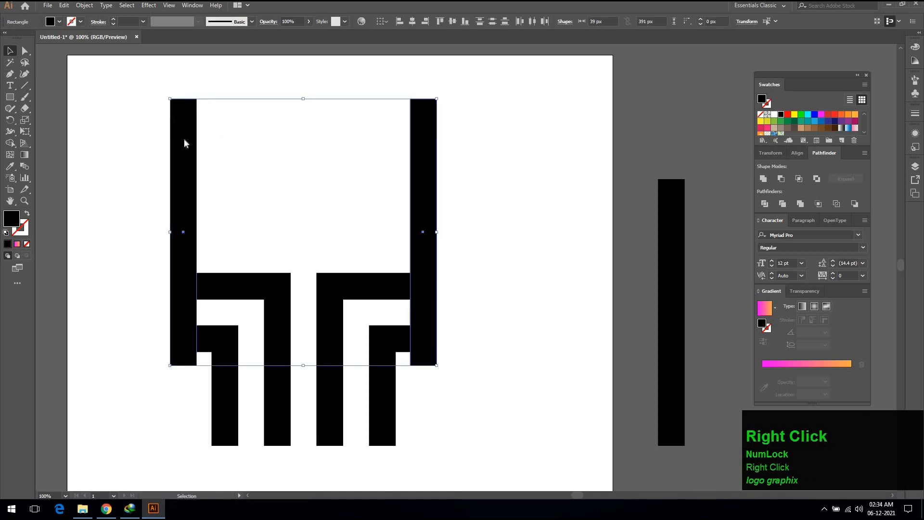
- Group the two tall side bars into one object
right_click(185, 144)
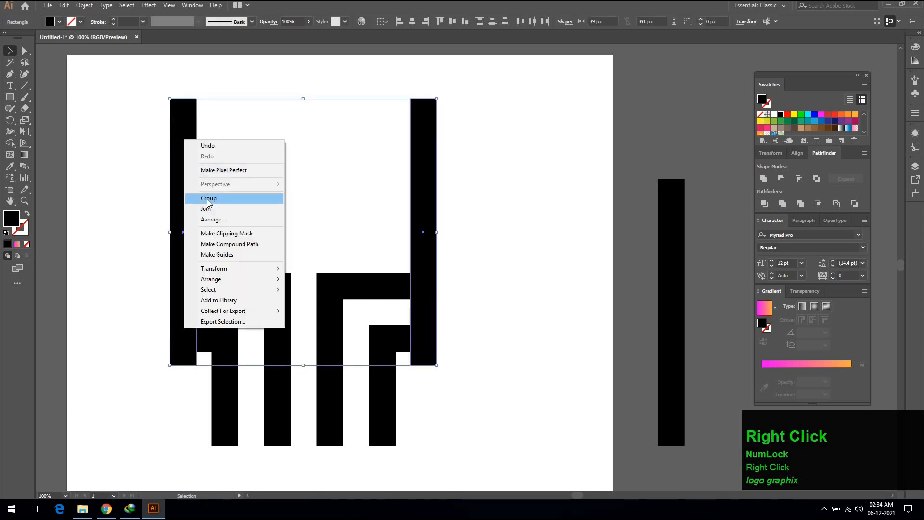
left_click(208, 198)
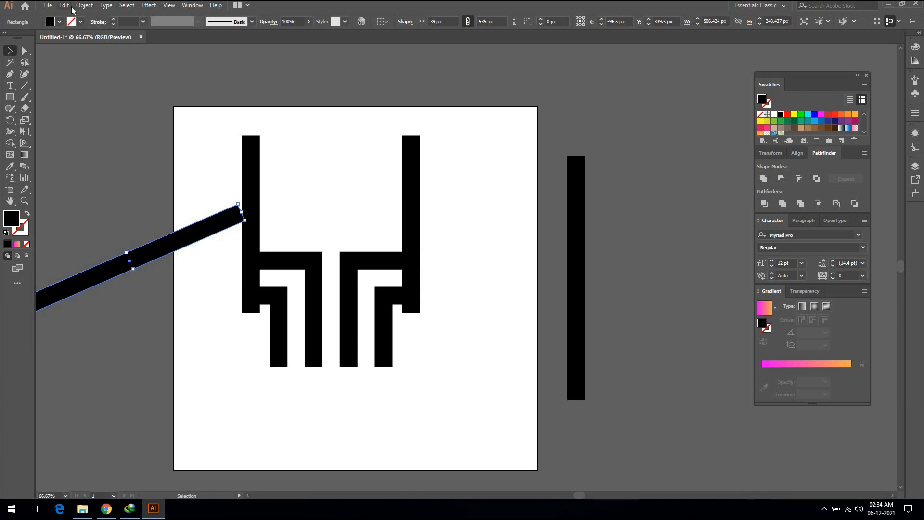
- Paste a copy of the diagonal bar in front and reflect it across a vertical axis
left_click(63, 6)
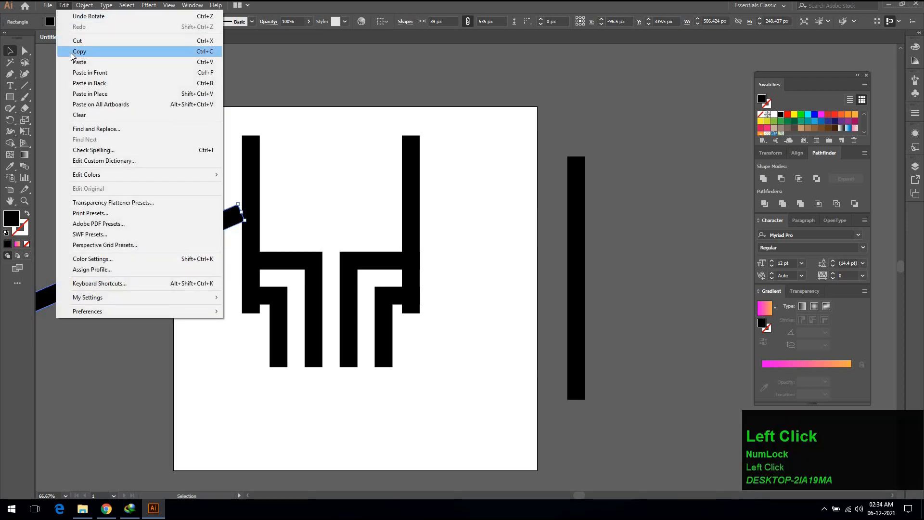
mouse_move(70, 28)
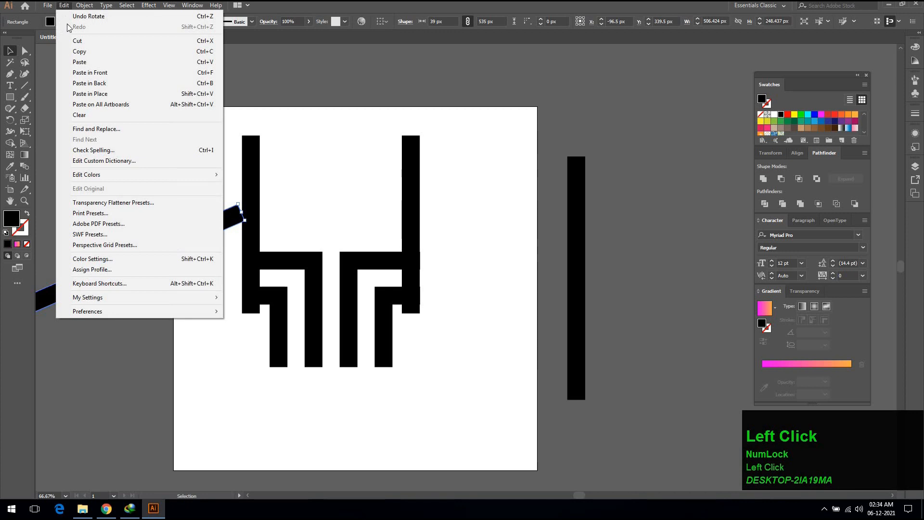
mouse_move(90, 73)
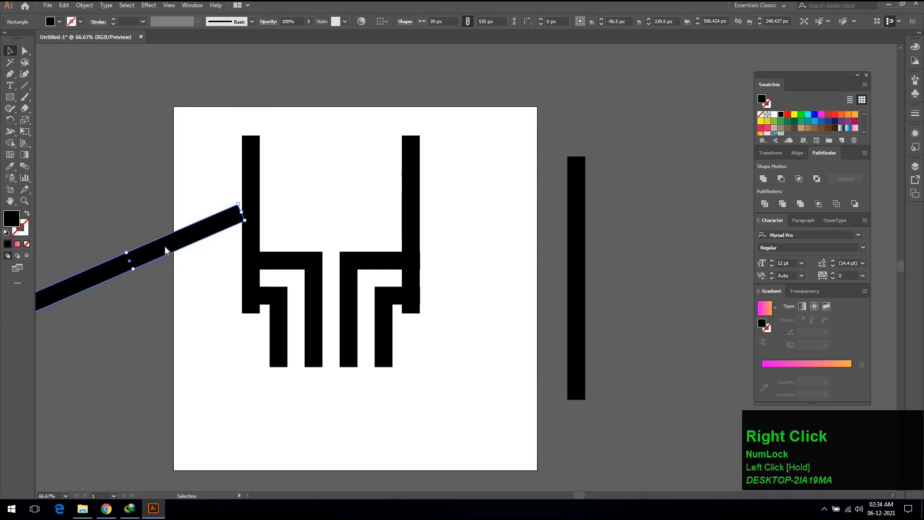
right_click(167, 250)
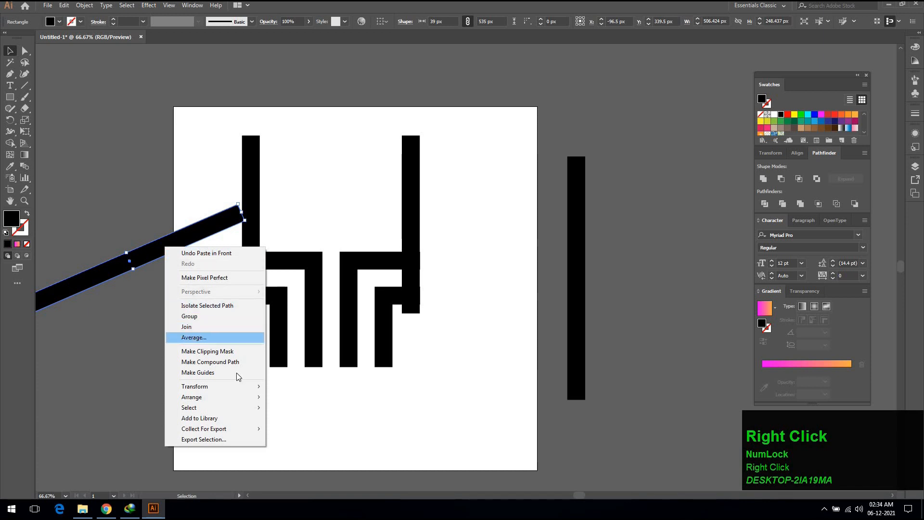
mouse_move(195, 386)
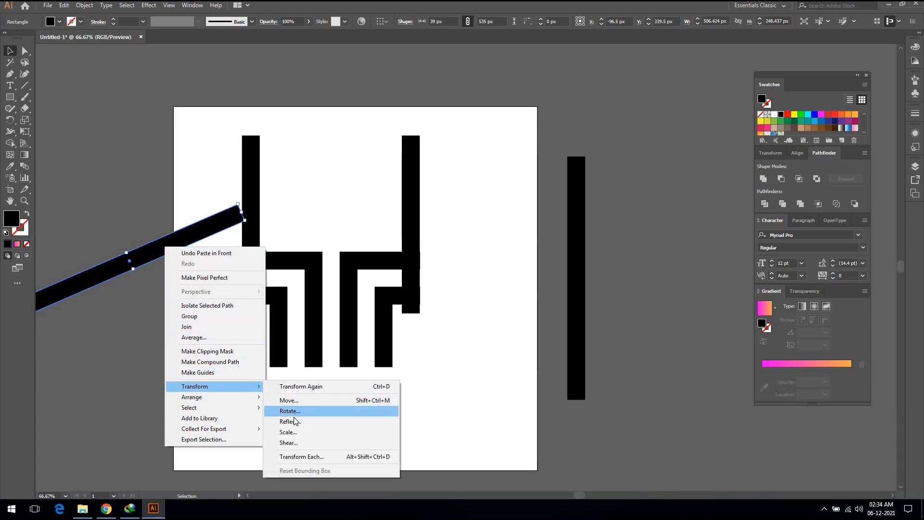
left_click(290, 421)
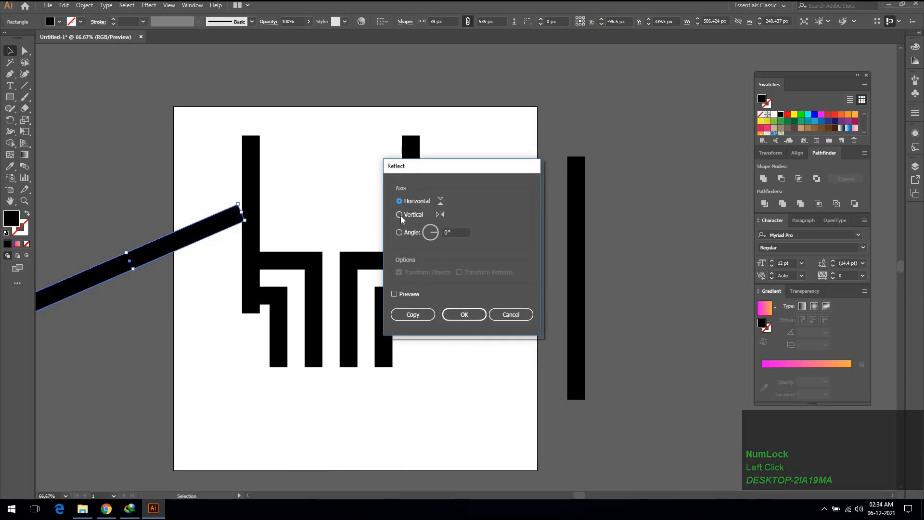
left_click(399, 214)
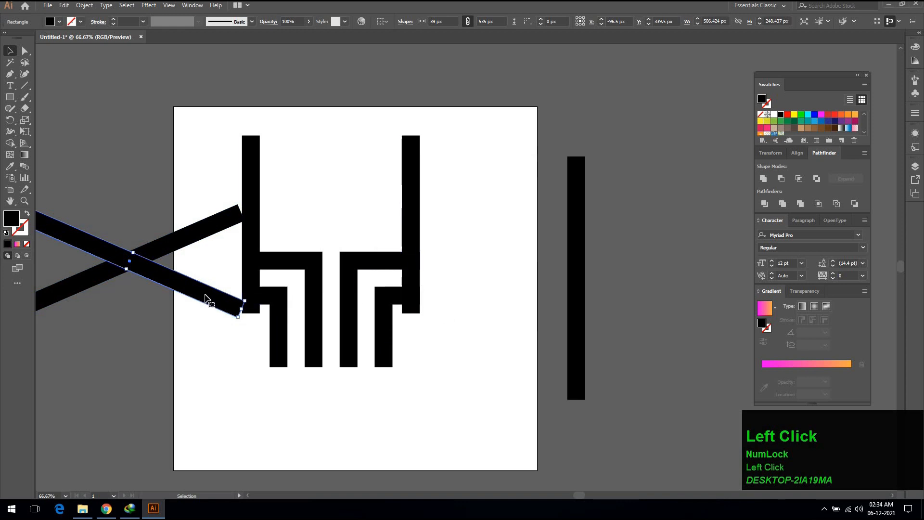
- Move the crossed bars onto the top of the walls and group them as a roof
scroll("down", 3)
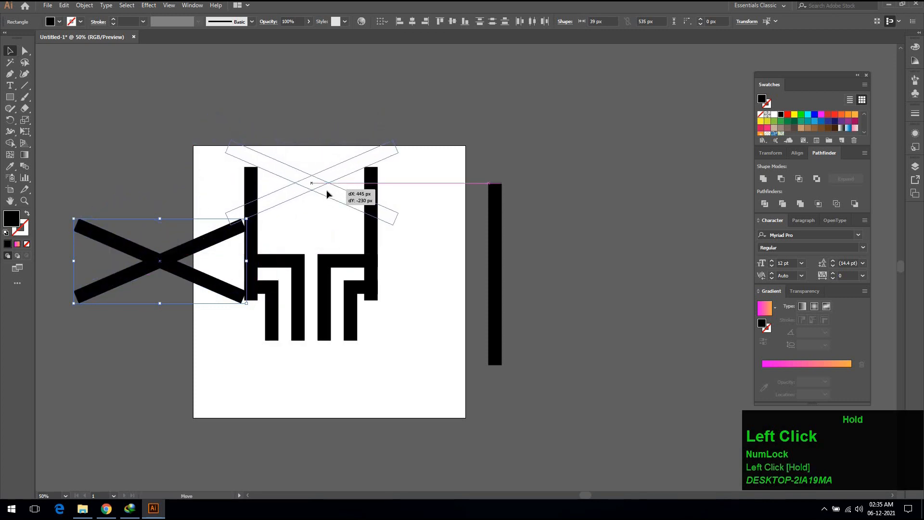
left_click_drag(159, 261, 311, 182)
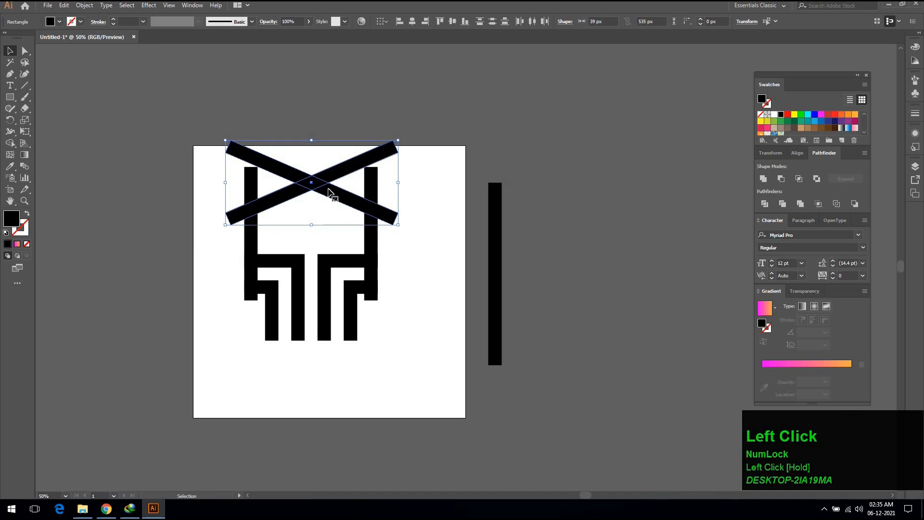
right_click(330, 192)
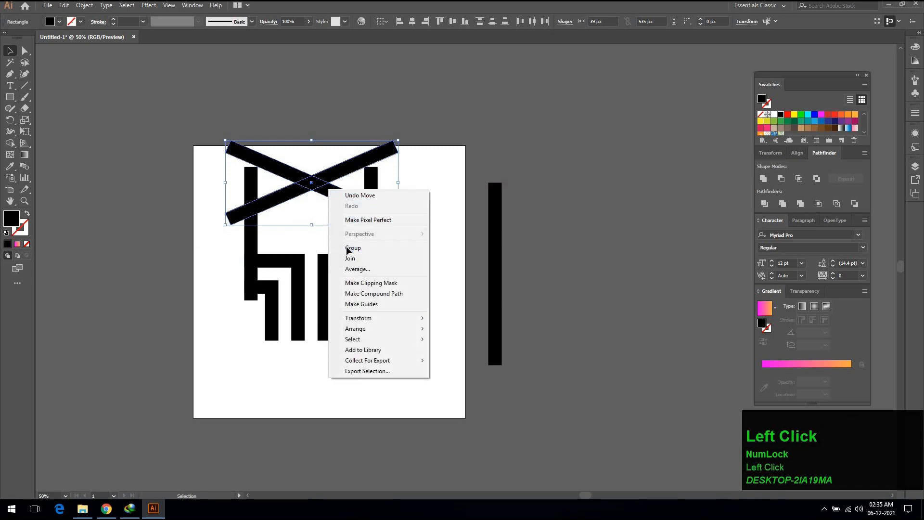
left_click(353, 247)
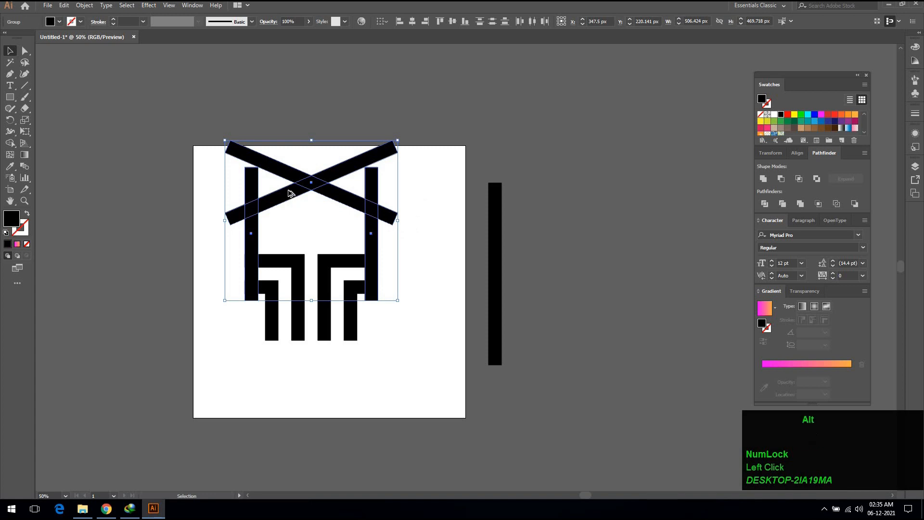
scroll("up", 3)
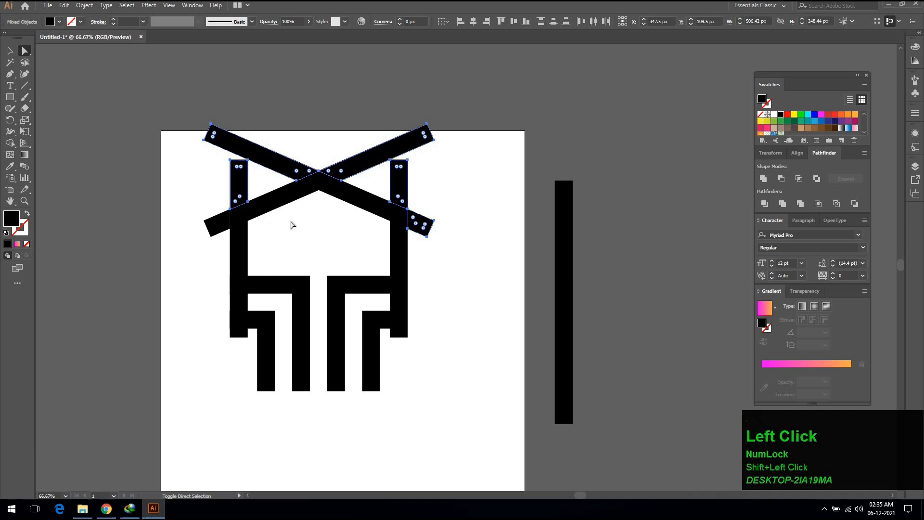
- Delete the overhanging bar ends to leave a pointed roof, then deselect
key("Delete")
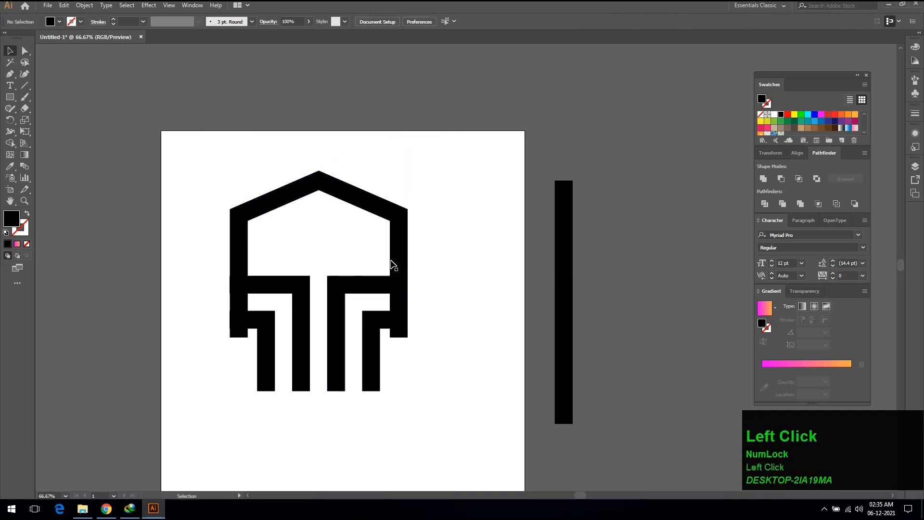
left_click(392, 264)
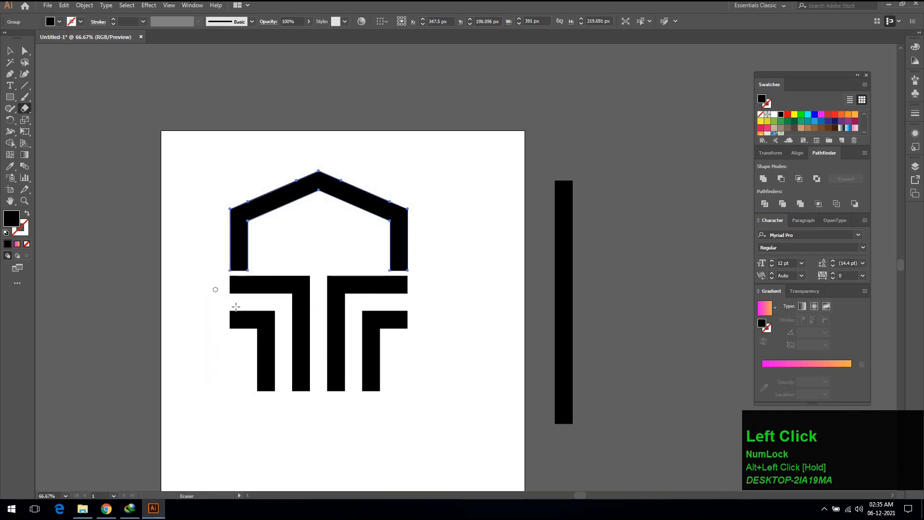
- Erase the wall sections beside the T so the house floats above it
left_click(9, 51)
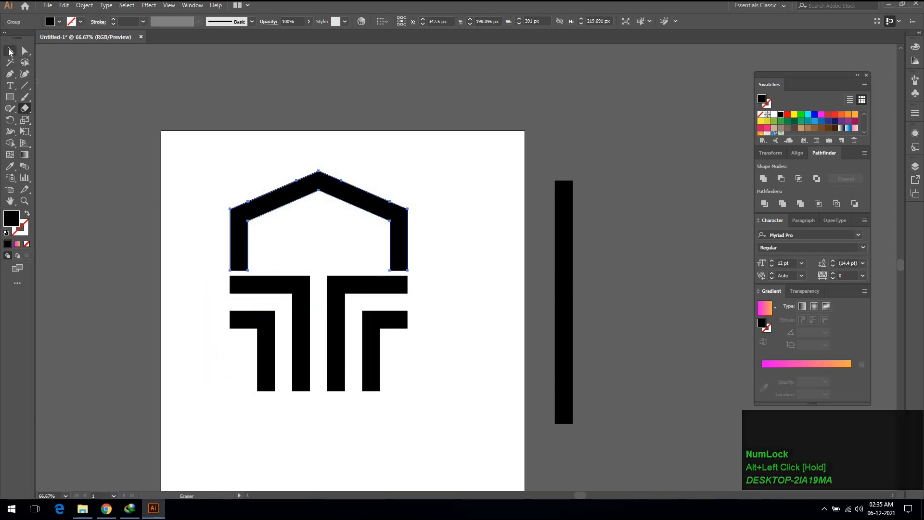
left_click_drag(259, 135, 446, 366)
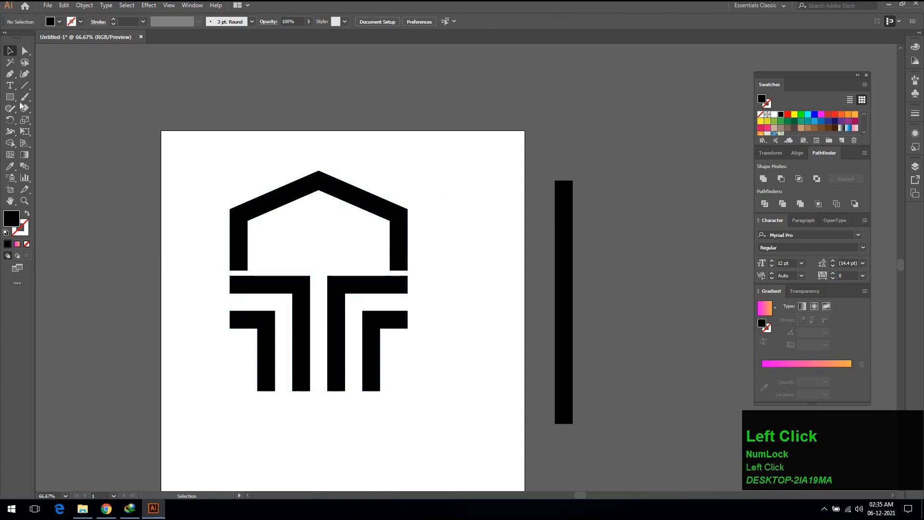
left_click(10, 96)
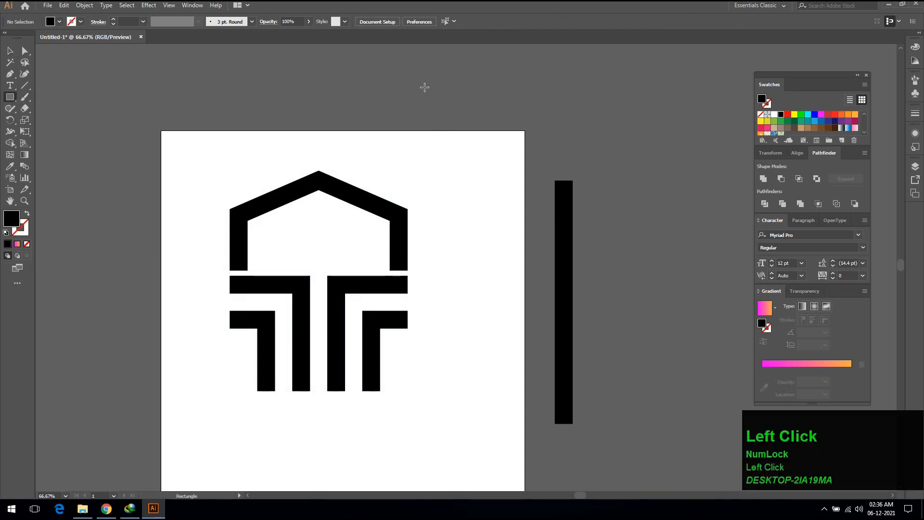
- Draw a square, duplicate a thin bar, rotate it 90° and unite both bars into a plus
left_click_drag(425, 88, 483, 150)
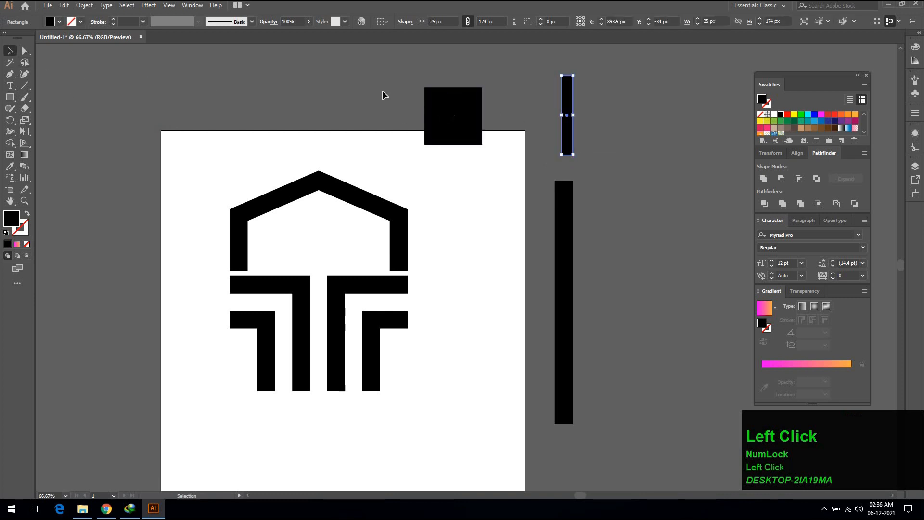
left_click(63, 6)
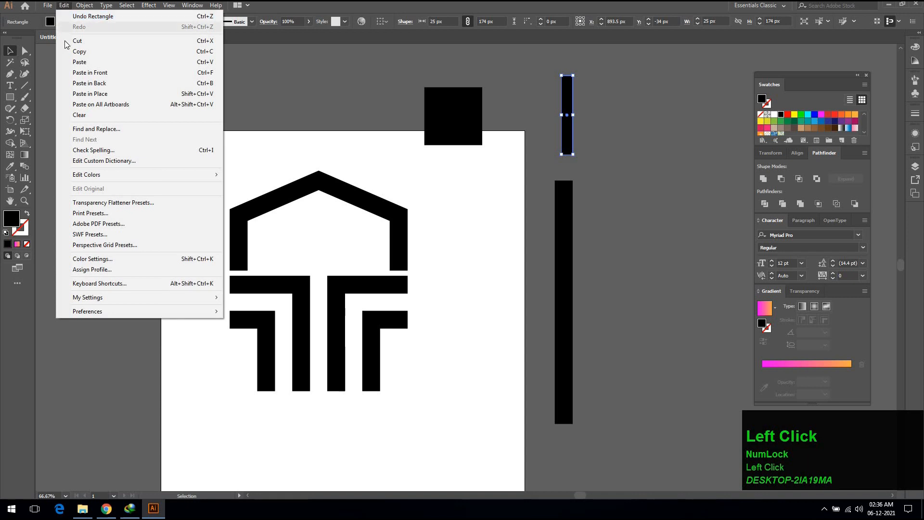
left_click(63, 5)
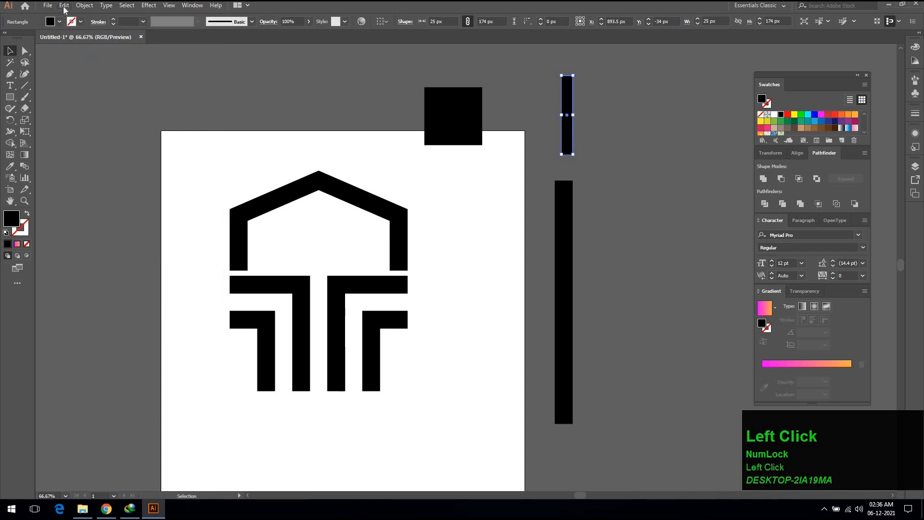
left_click(63, 5)
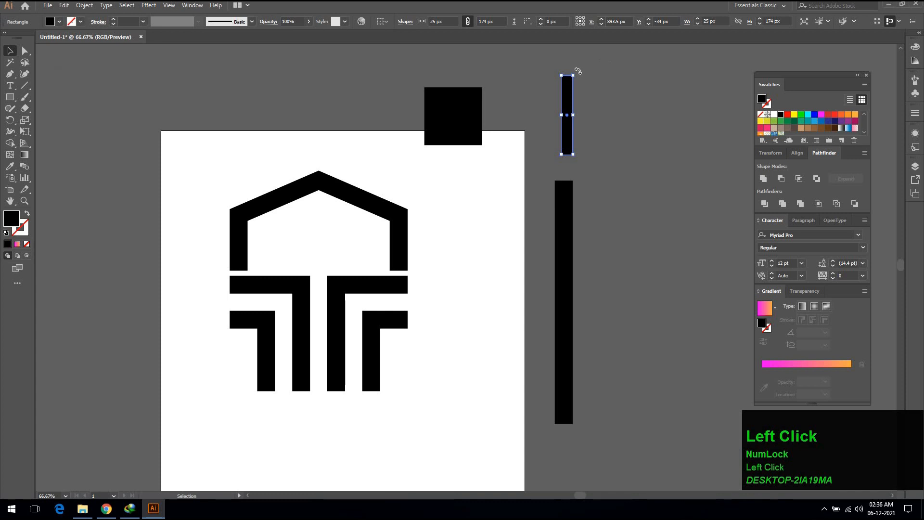
left_click_drag(567, 77, 592, 97)
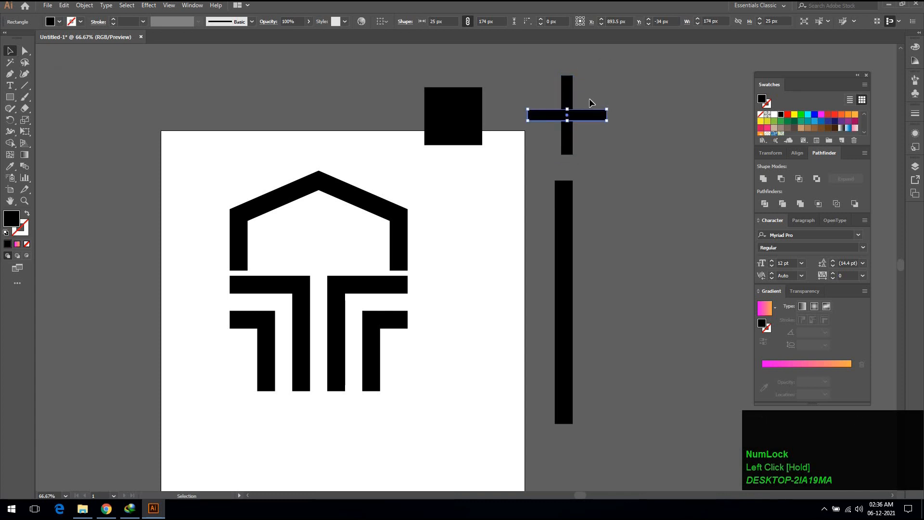
left_click(548, 139)
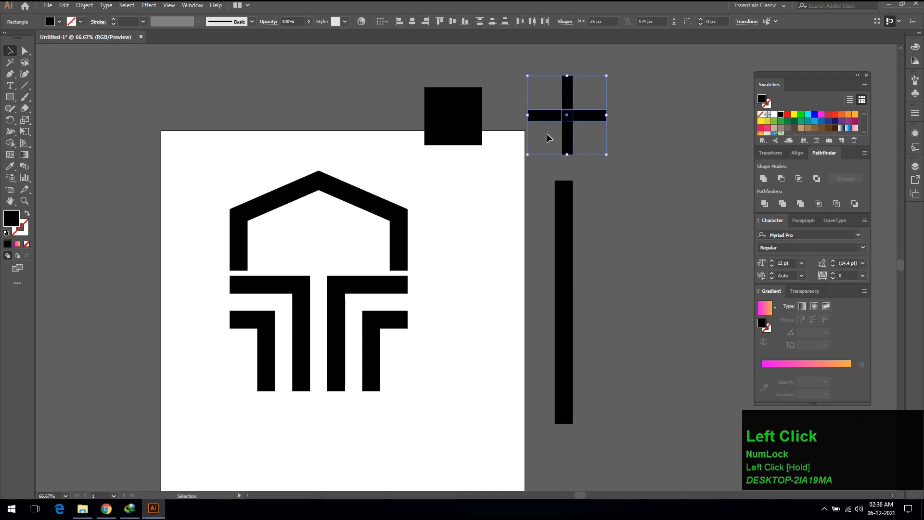
left_click(763, 179)
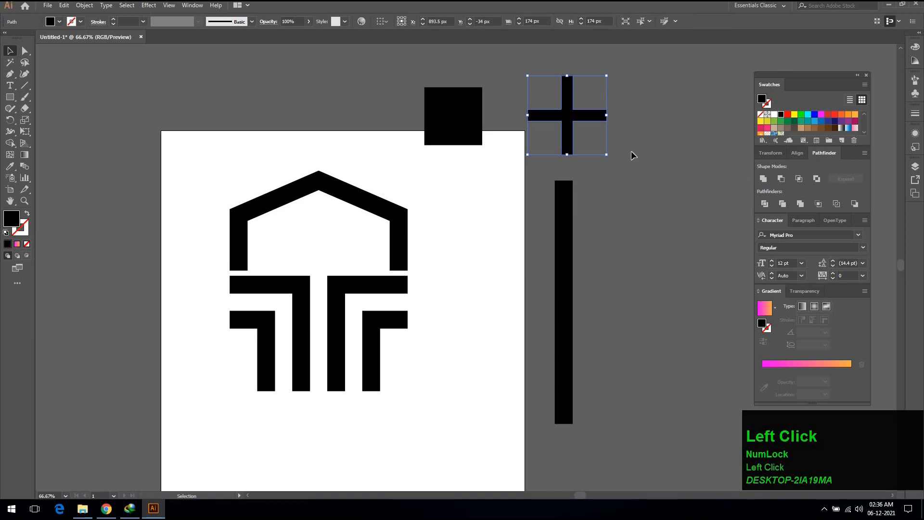
- Select the plus with the black square and centre them on each other
left_click(453, 116)
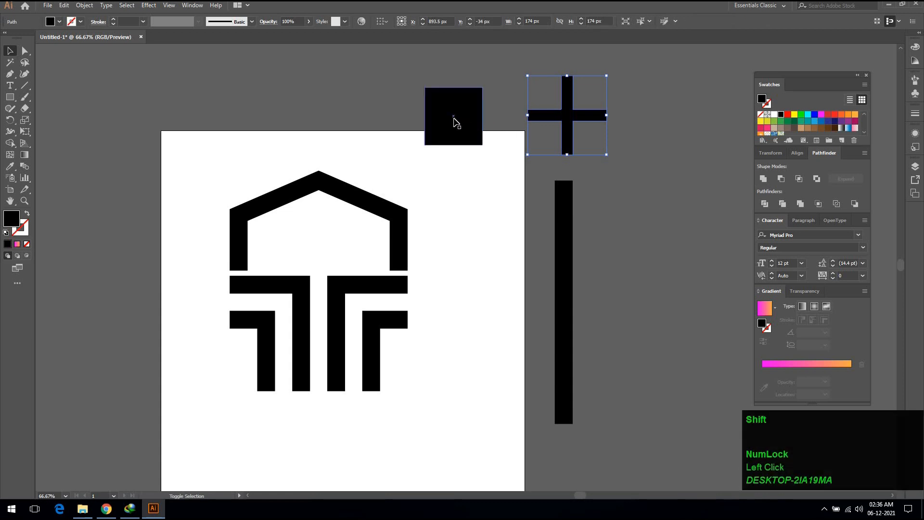
left_click(453, 116)
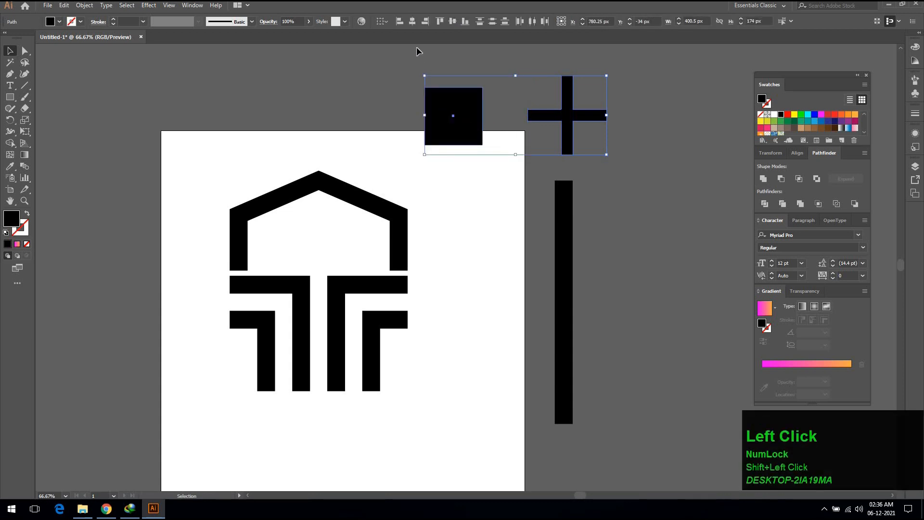
left_click(425, 21)
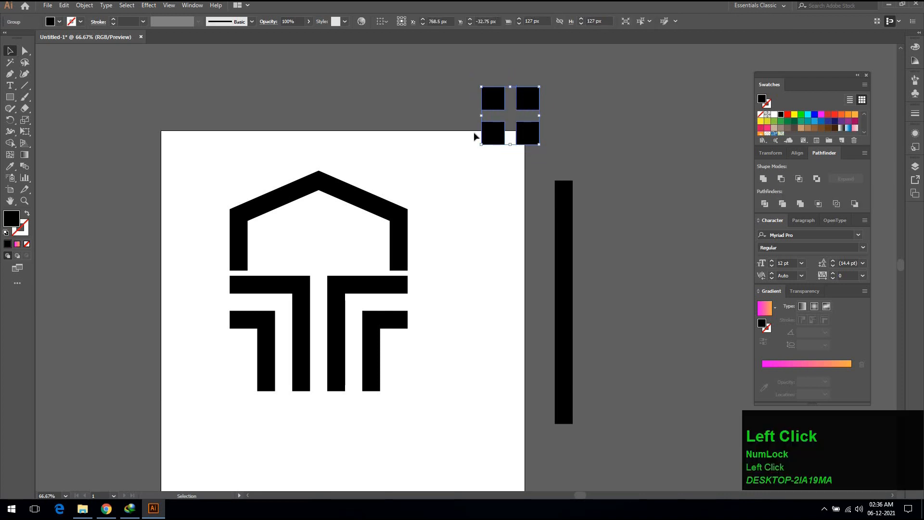
- Move the four-pane window into the house just below the roof peak
left_click_drag(509, 115, 322, 224)
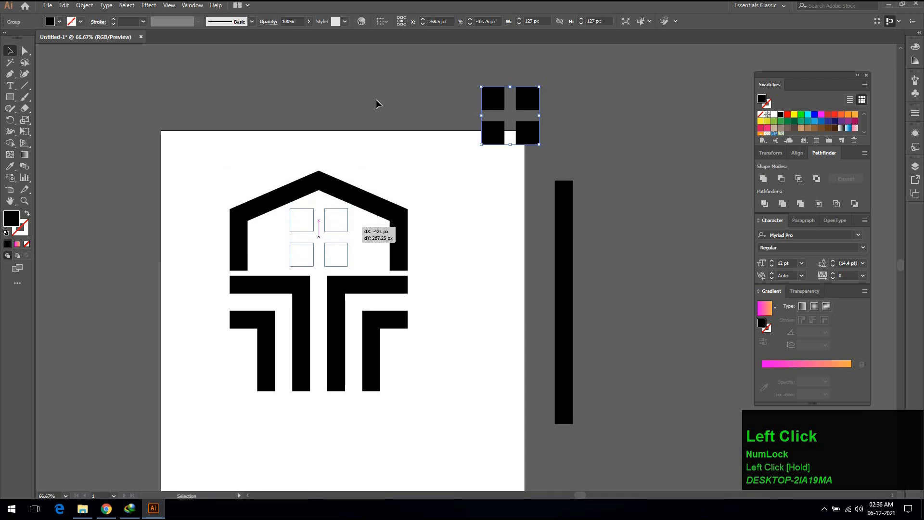
left_click_drag(510, 114, 319, 239)
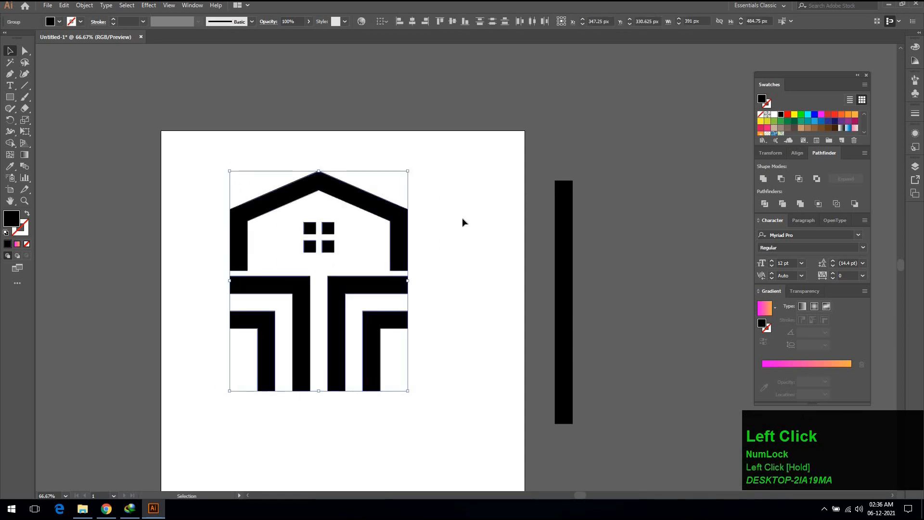
scroll("down", 3)
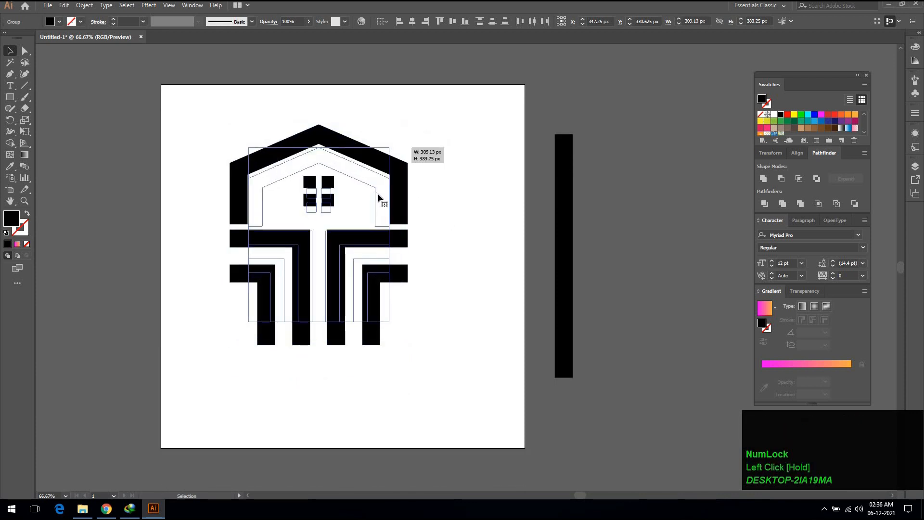
- Scale the logo down, fill it with the pink-to-orange gradient, and drop a small copy below the artboard
left_click_drag(377, 197, 408, 210)
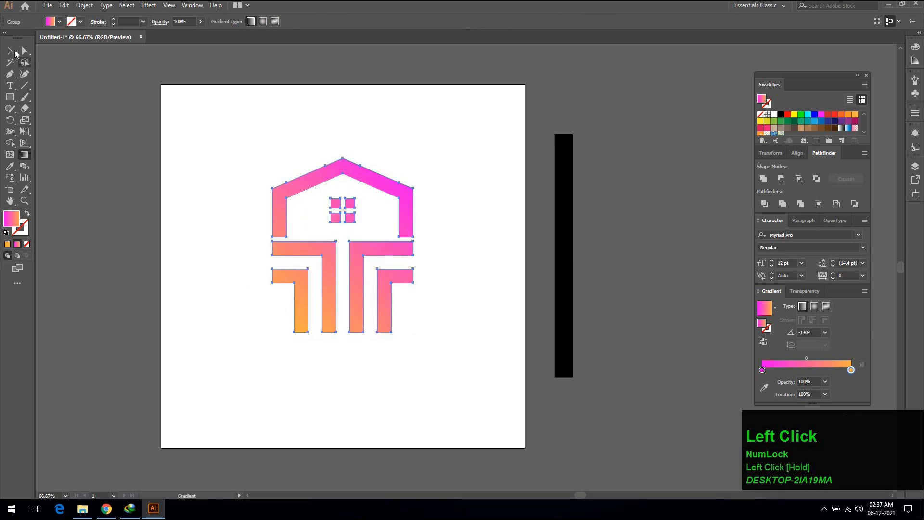
left_click(9, 51)
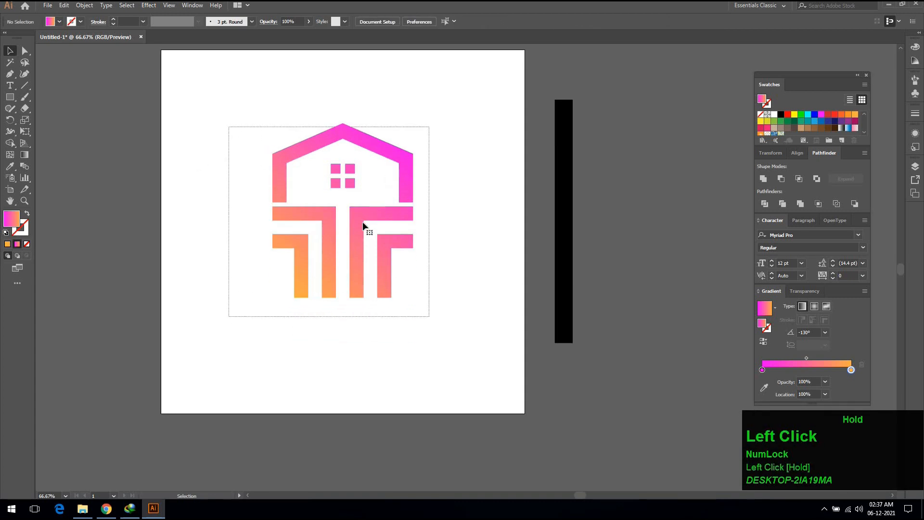
left_click(363, 227)
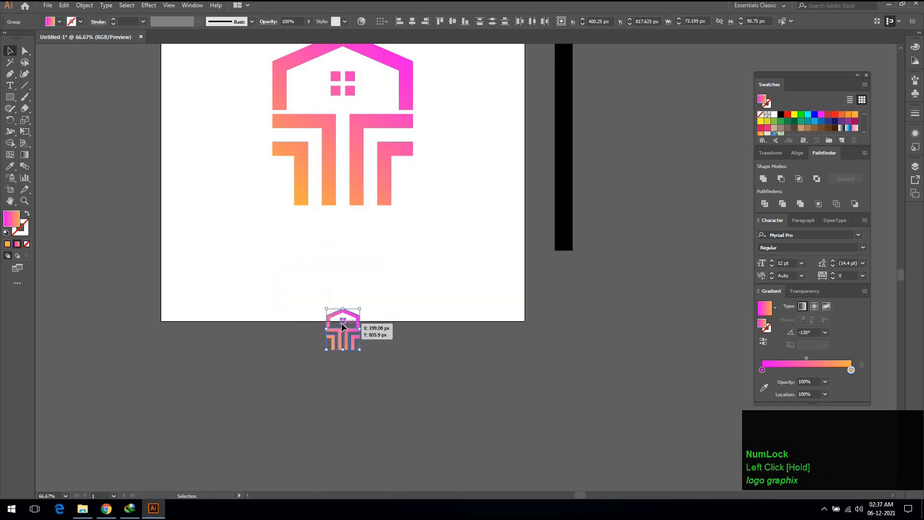
left_click_drag(342, 329, 342, 289)
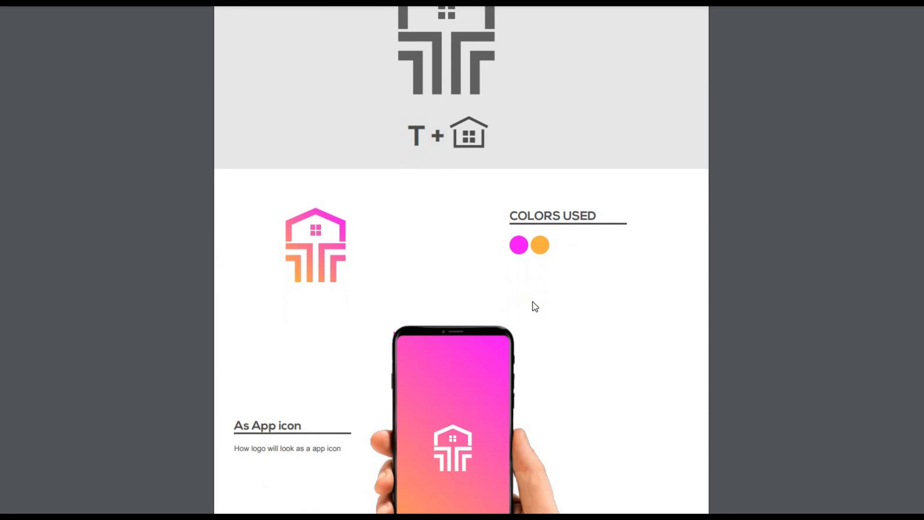
- Scroll down the presentation to the gradient logo shown as a phone app icon
scroll("down", 3)
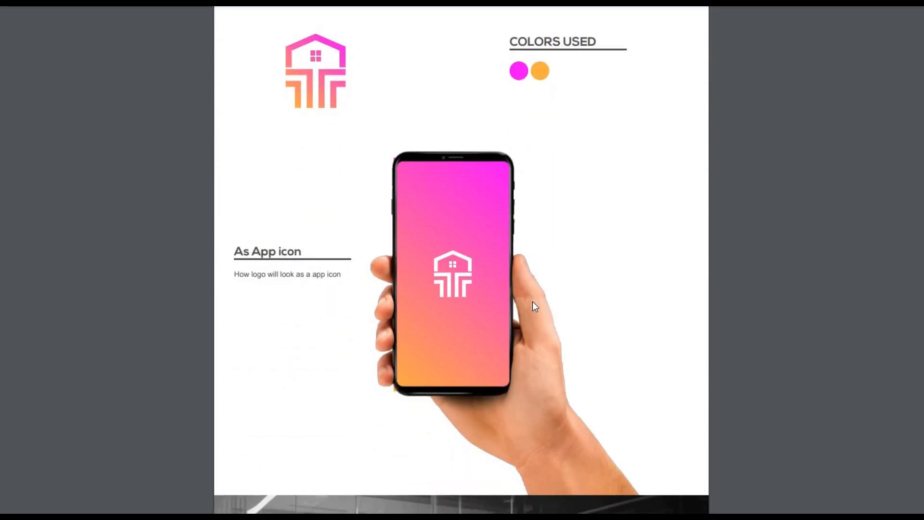